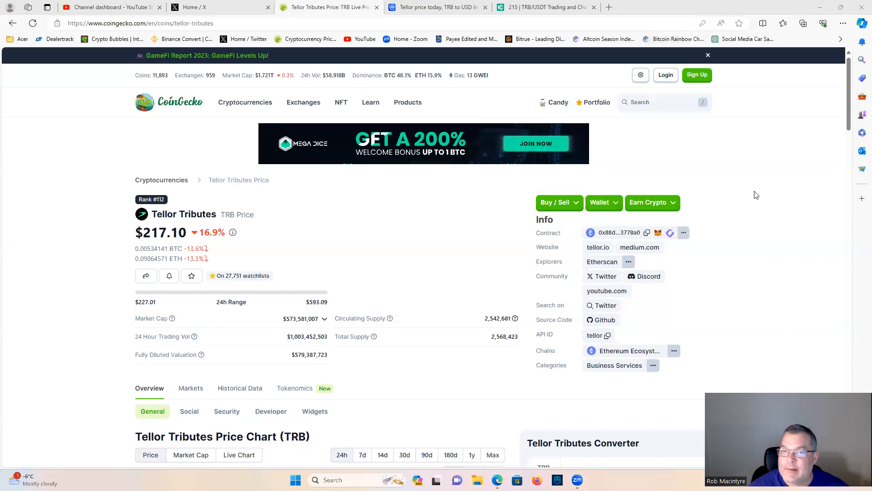
{"action": "mouse_move", "coordinate": [769, 205]}
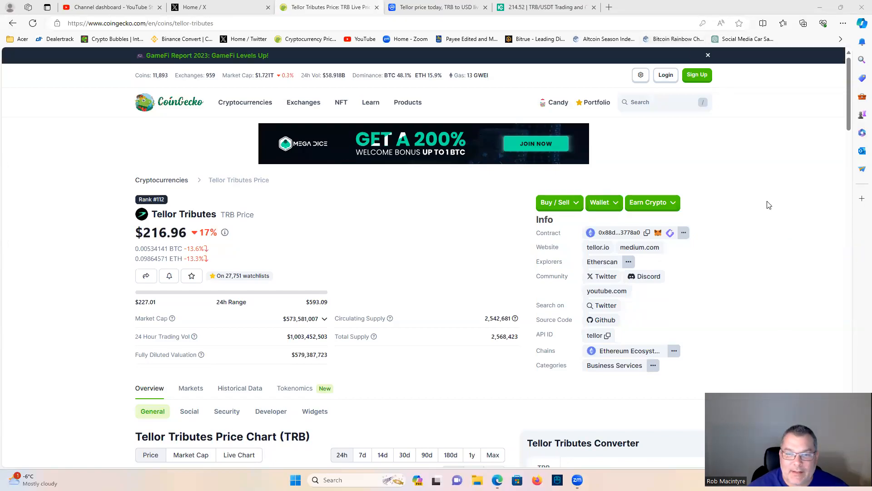
{"action": "mouse_move", "coordinate": [760, 206]}
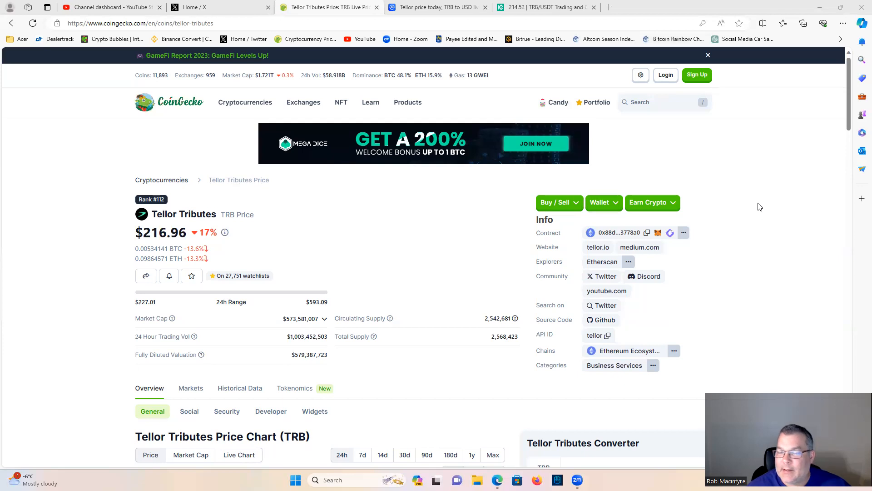
{"action": "mouse_move", "coordinate": [763, 211]}
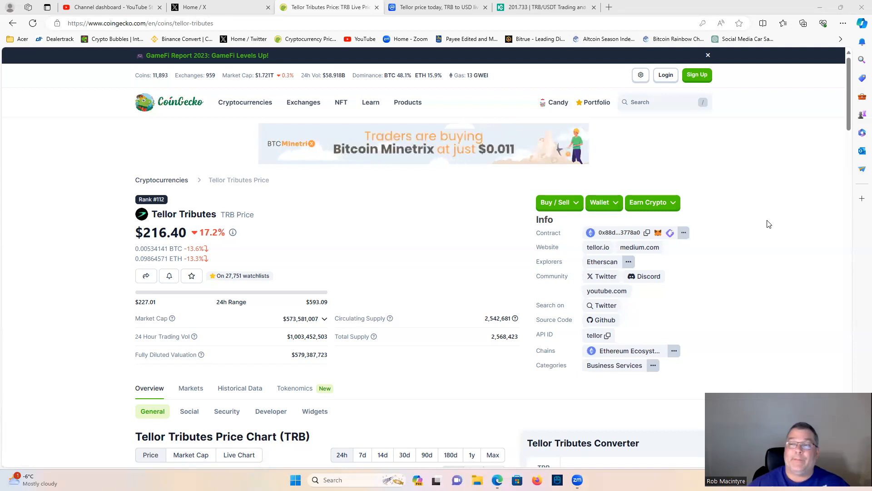
{"action": "mouse_move", "coordinate": [744, 196]}
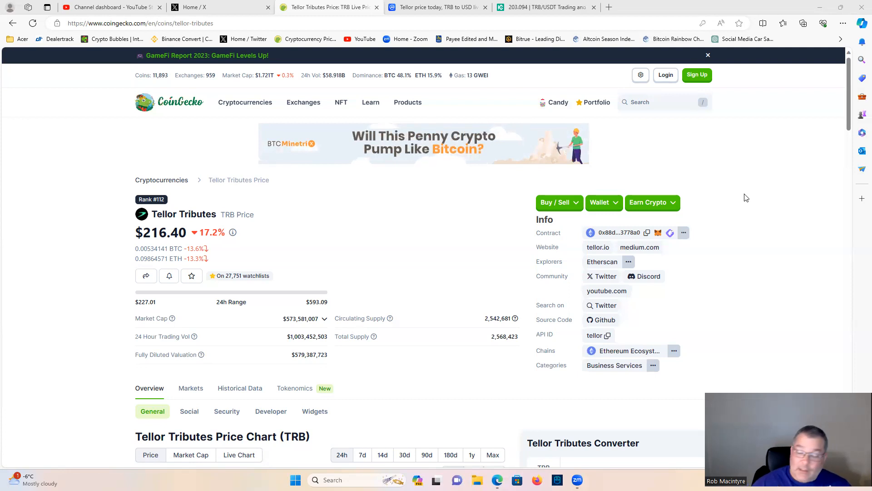
Step: Scroll down and back up the CoinMarketCap Tellor page to view its price-collapse chart
{"action": "scroll", "scroll_direction": "down", "scroll_amount": 3}
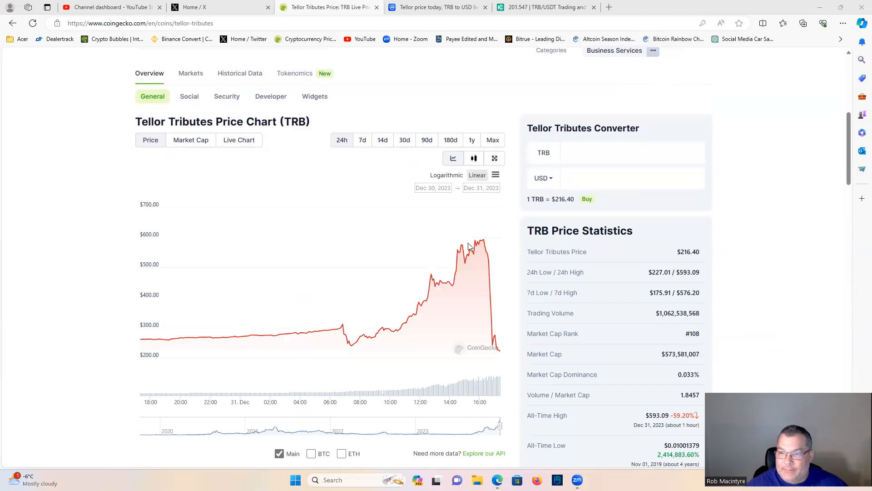
{"action": "mouse_move", "coordinate": [497, 312]}
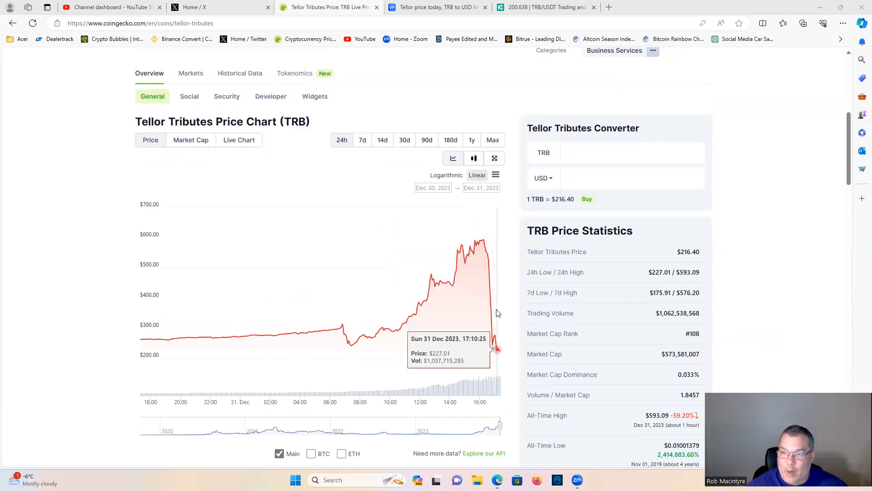
{"action": "mouse_move", "coordinate": [499, 353]}
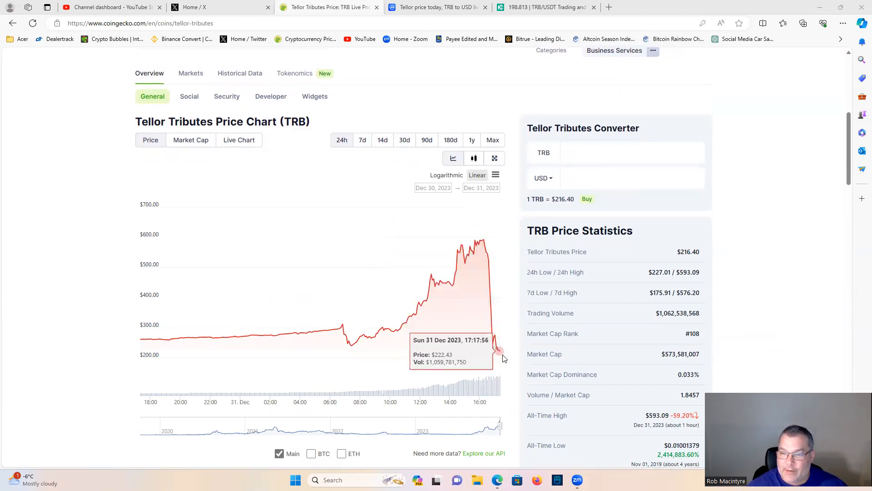
{"action": "scroll", "scroll_direction": "up", "scroll_amount": 3}
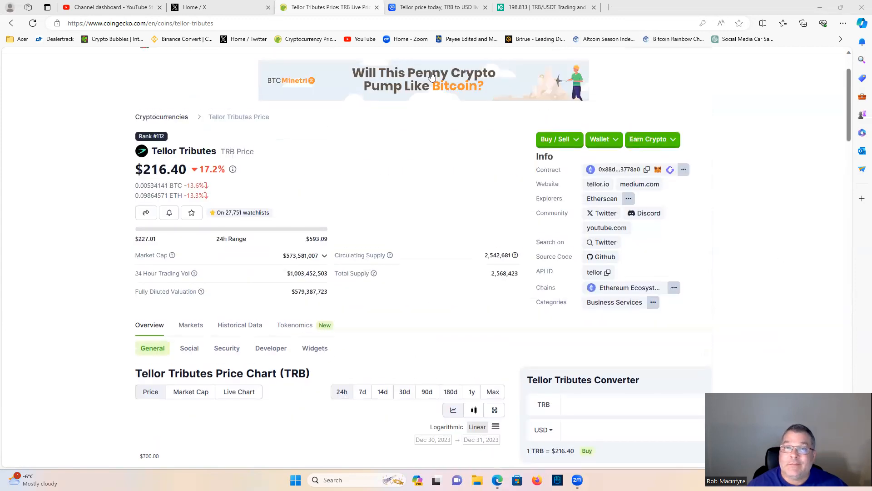
{"action": "mouse_move", "coordinate": [95, 121]}
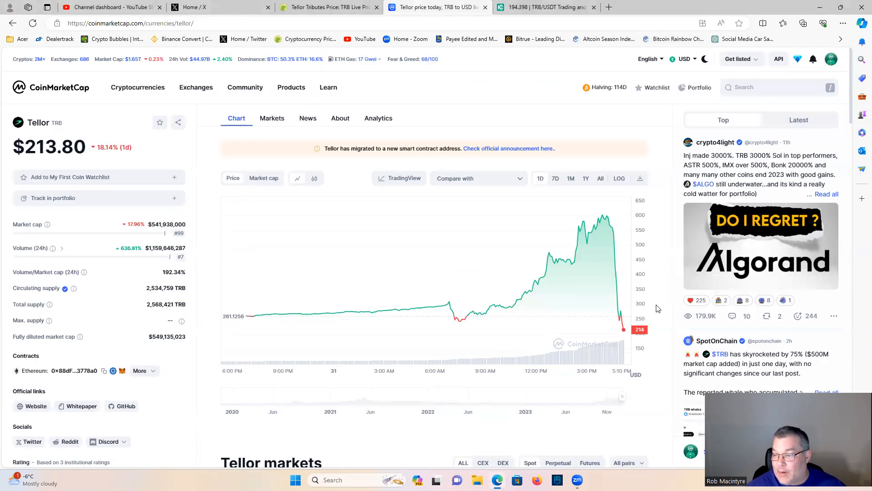
{"action": "mouse_move", "coordinate": [667, 304]}
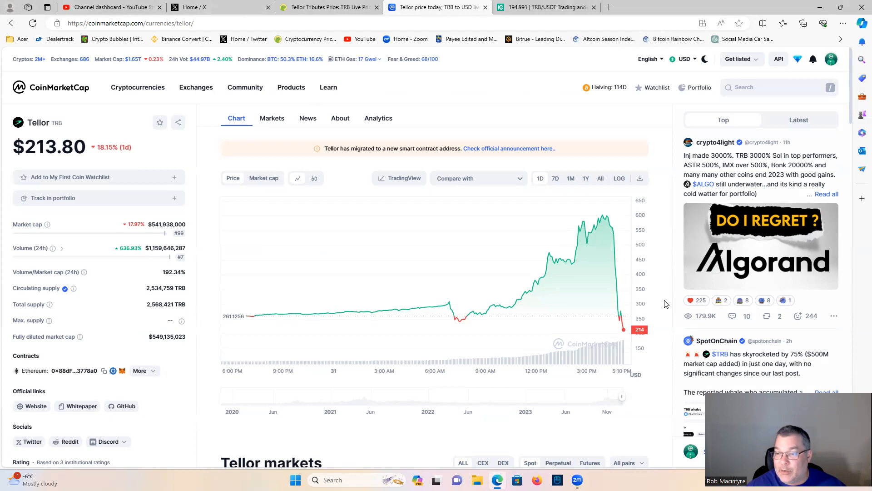
{"action": "mouse_move", "coordinate": [666, 268]}
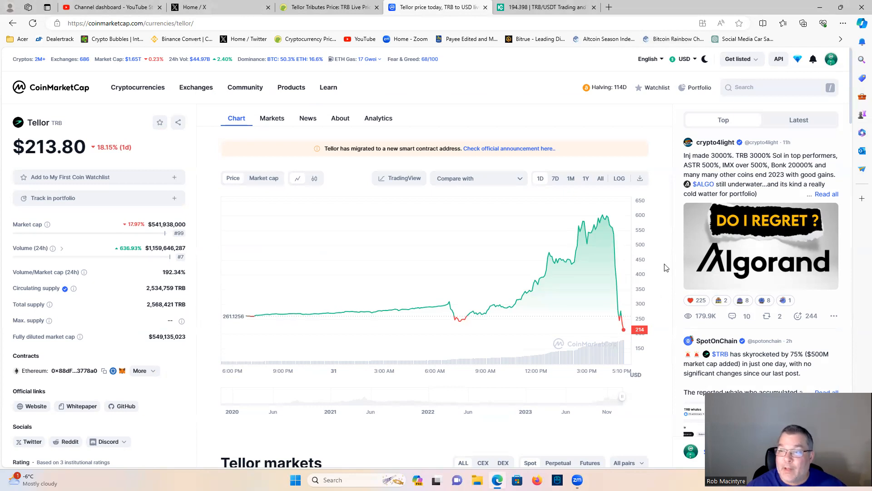
{"action": "mouse_move", "coordinate": [667, 336]}
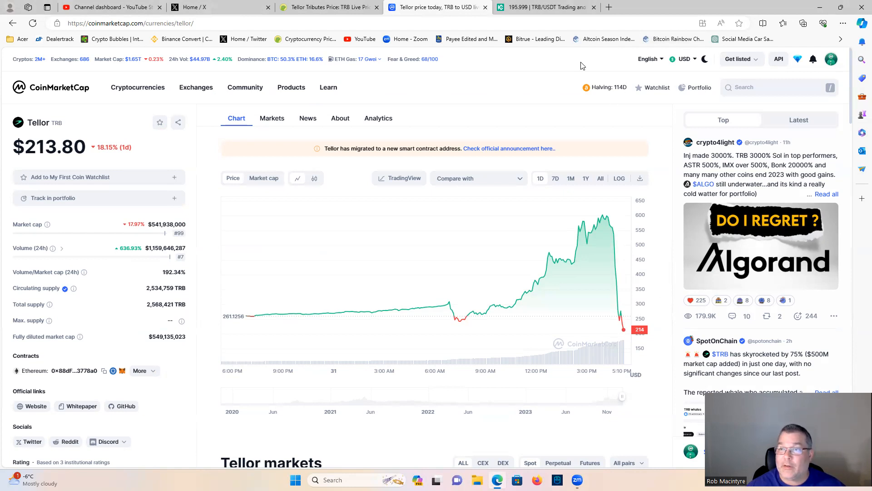
Step: Switch to the KuCoin TRB/USDT tab showing the candlestick collapse to about 193
{"action": "left_click", "coordinate": [545, 7]}
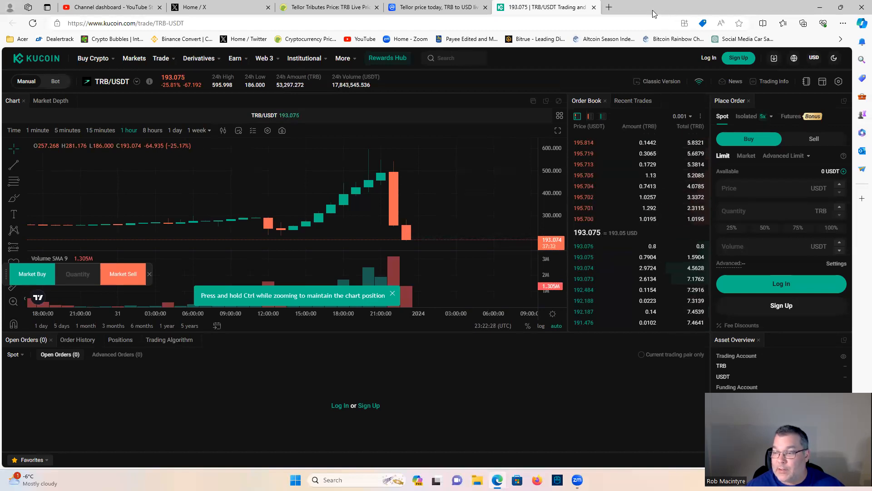
{"action": "mouse_move", "coordinate": [592, 55]}
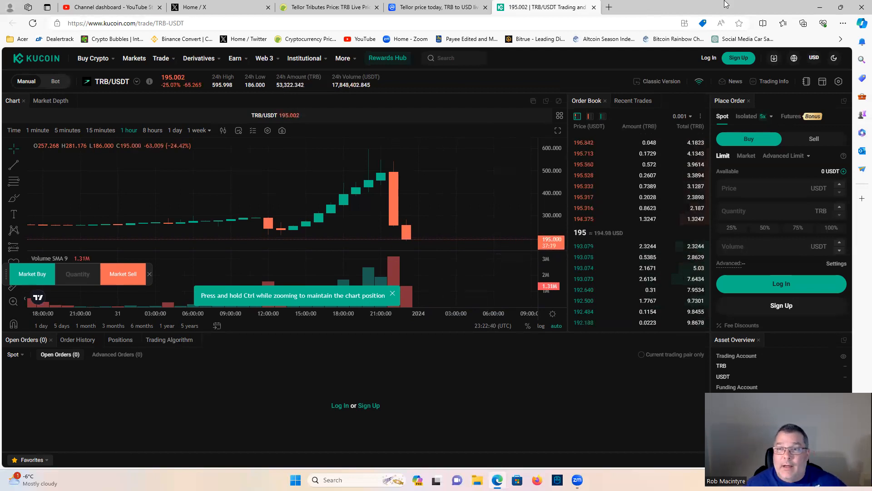
Step: Switch back to the CoinMarketCap Tellor tab, now at $193.98, down 25.77%
{"action": "left_click", "coordinate": [436, 6]}
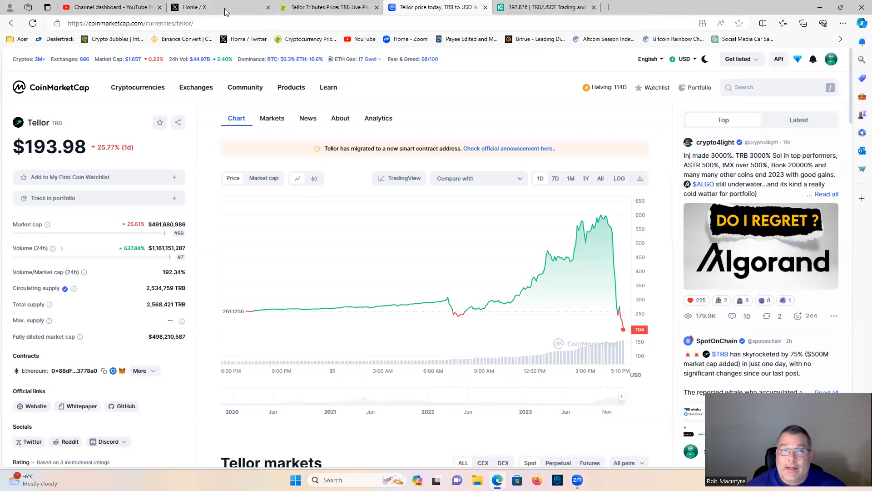
{"action": "mouse_move", "coordinate": [436, 8]}
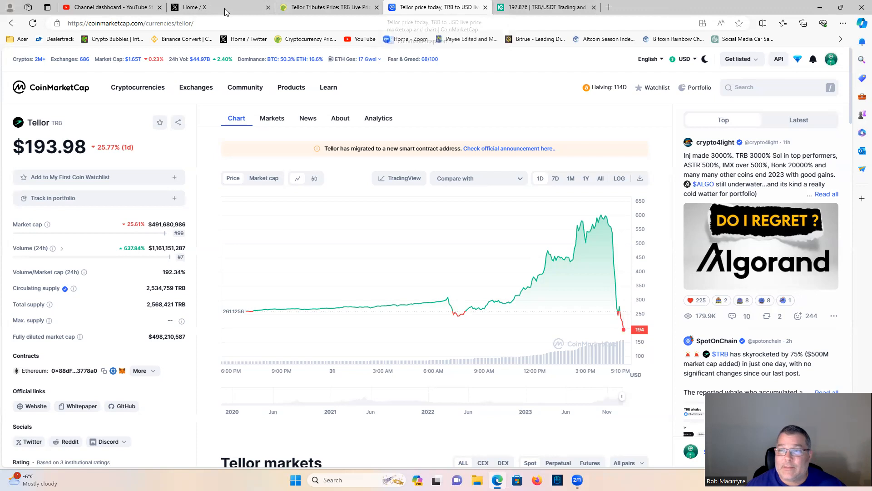